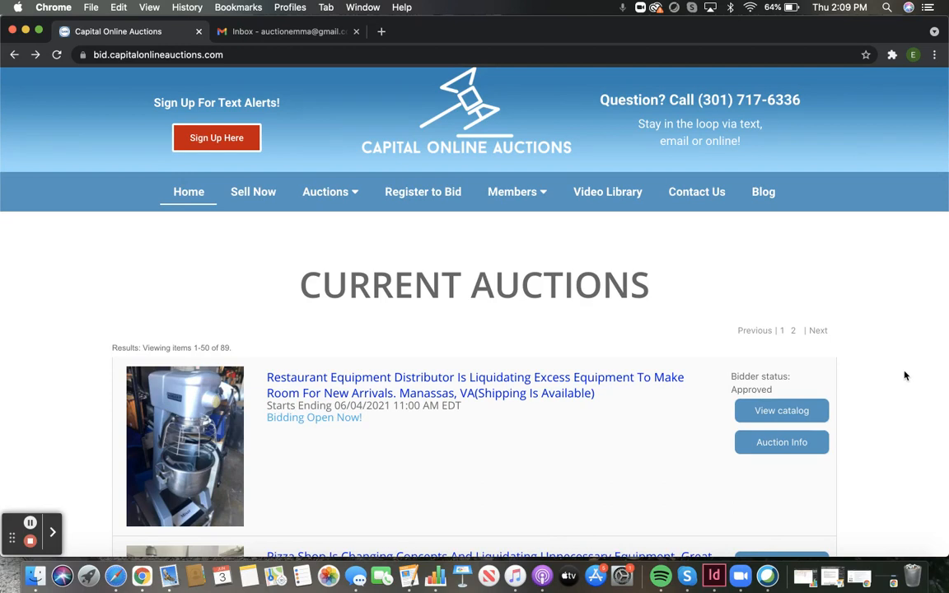
# - View the Restaurant Equipment Distributor auction's description with its preview and removal schedule, then head to its catalog
pyautogui.click(781, 442)
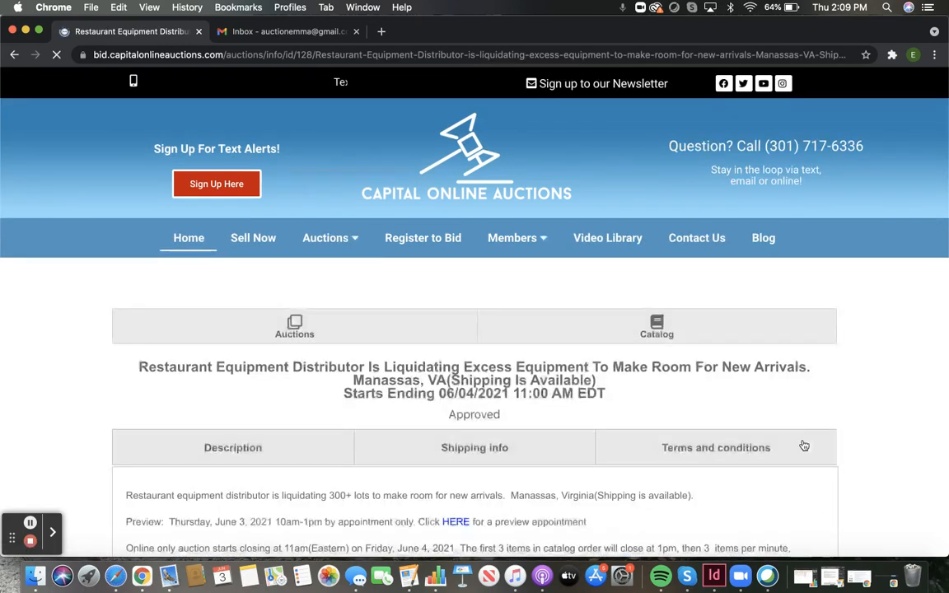
pyautogui.scroll(-3)
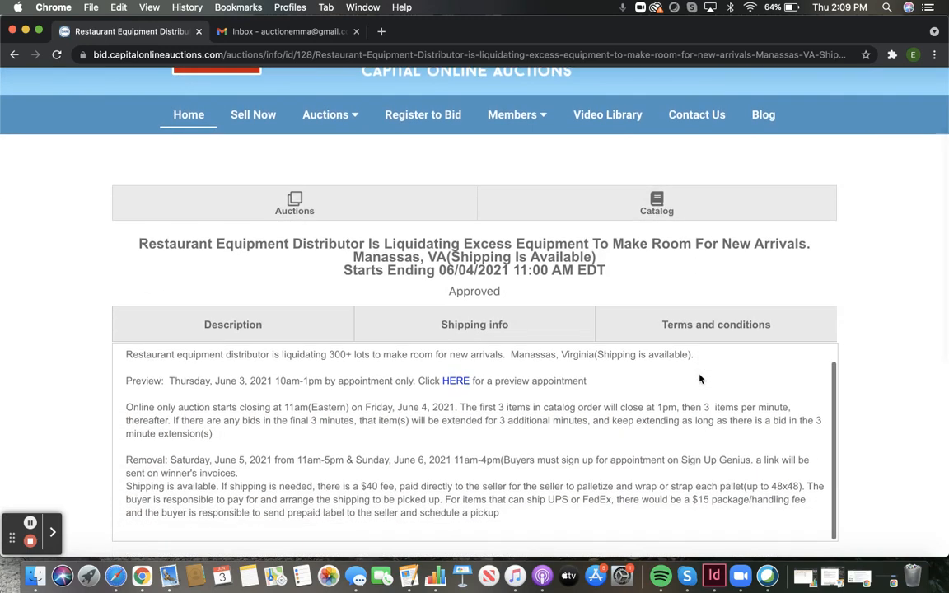
pyautogui.moveTo(468, 396)
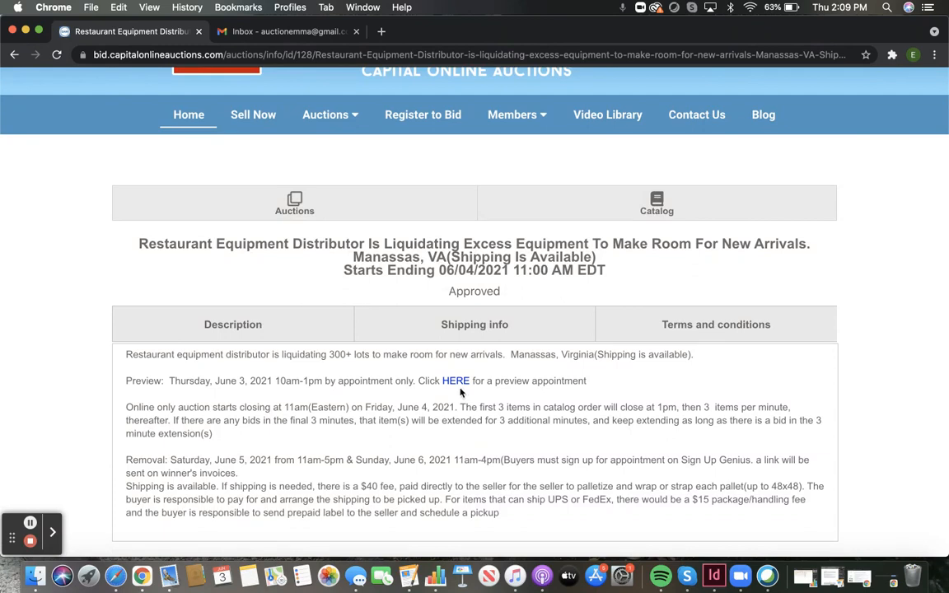
pyautogui.click(656, 204)
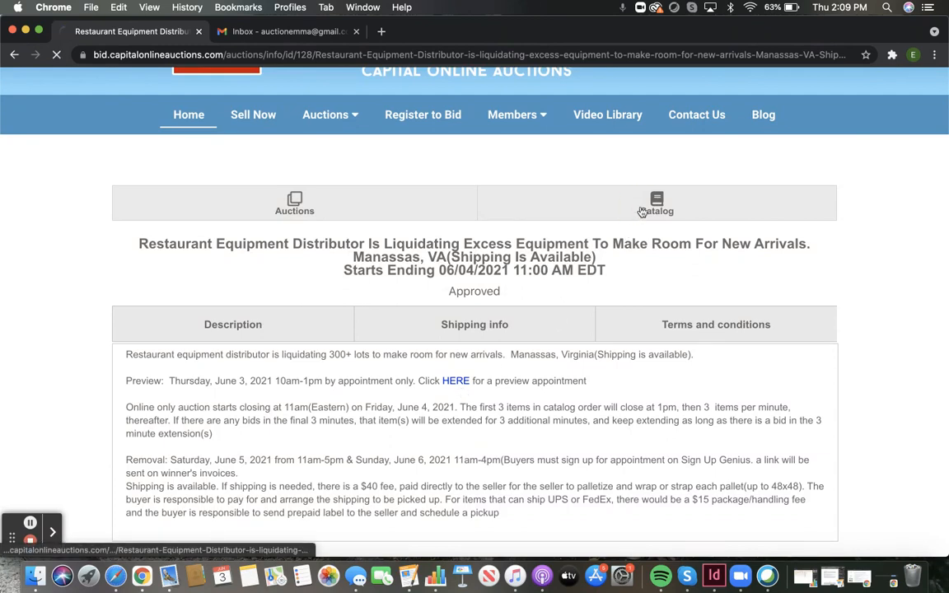
# - Reach the SignUpGenius preview sign-up page from the catalog's preview and removal dates lot
pyautogui.click(656, 204)
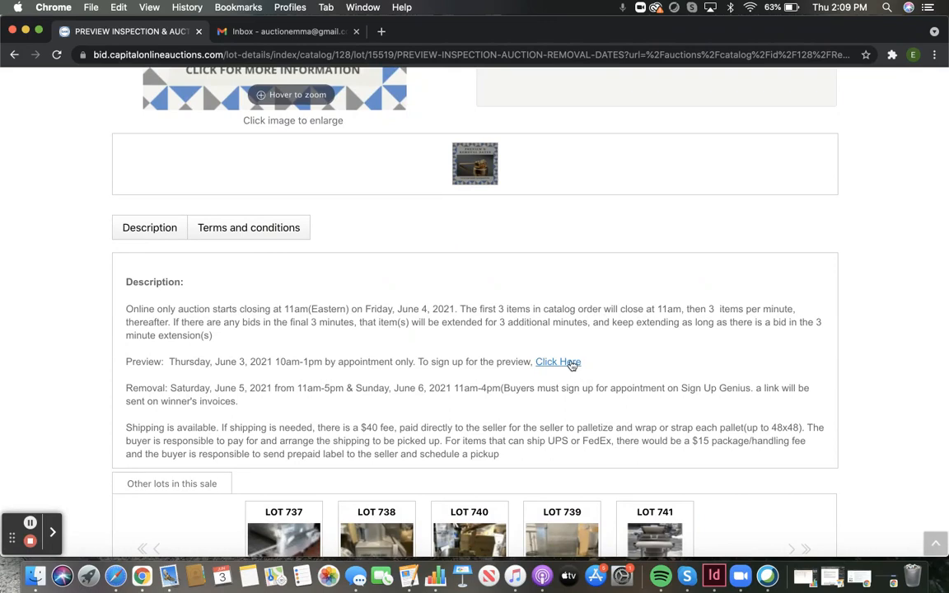
pyautogui.click(557, 362)
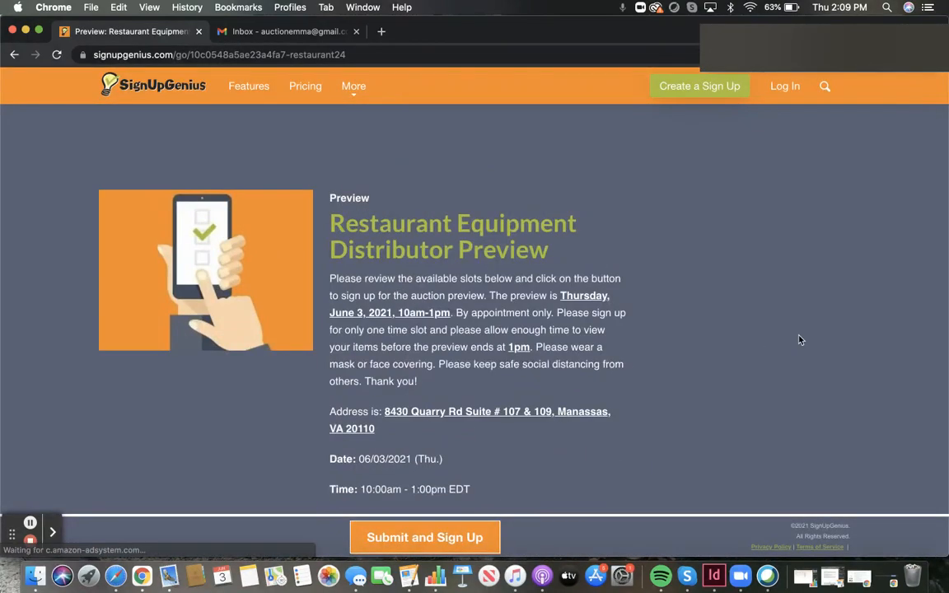
pyautogui.scroll(-3)
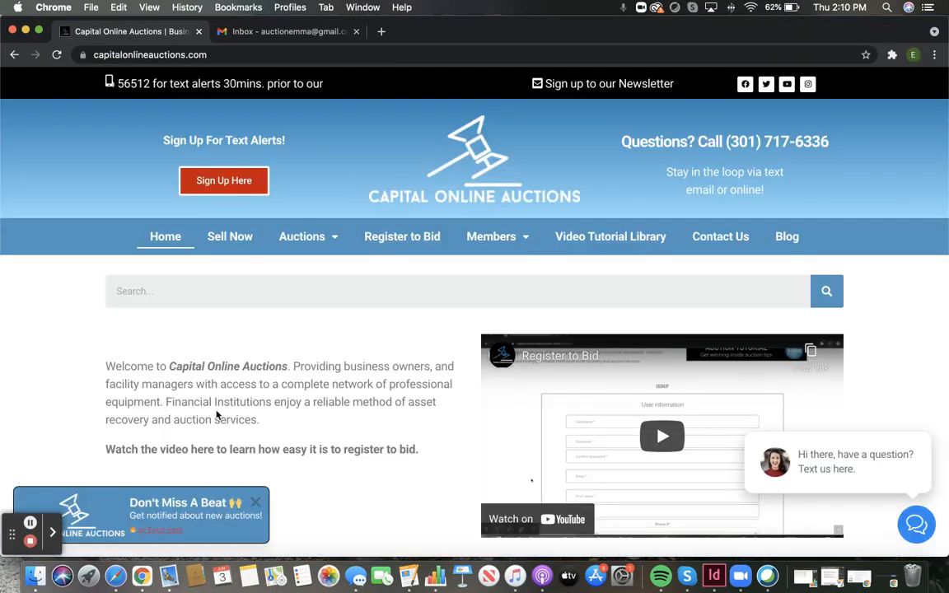
# - View the won-auction invoice email in Gmail showing removal-time sign-up links, pickup address and buyer rules
pyautogui.click(491, 238)
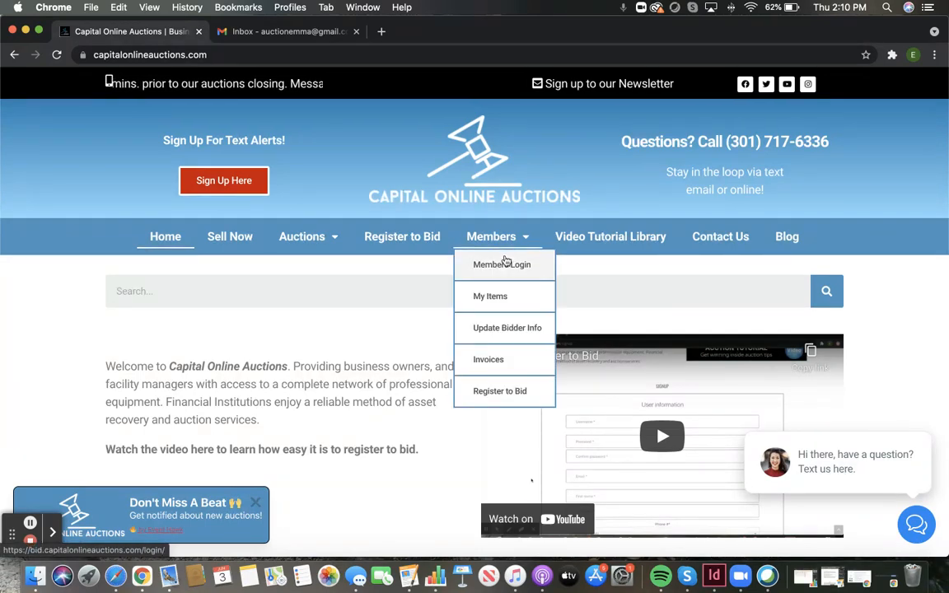
pyautogui.click(288, 32)
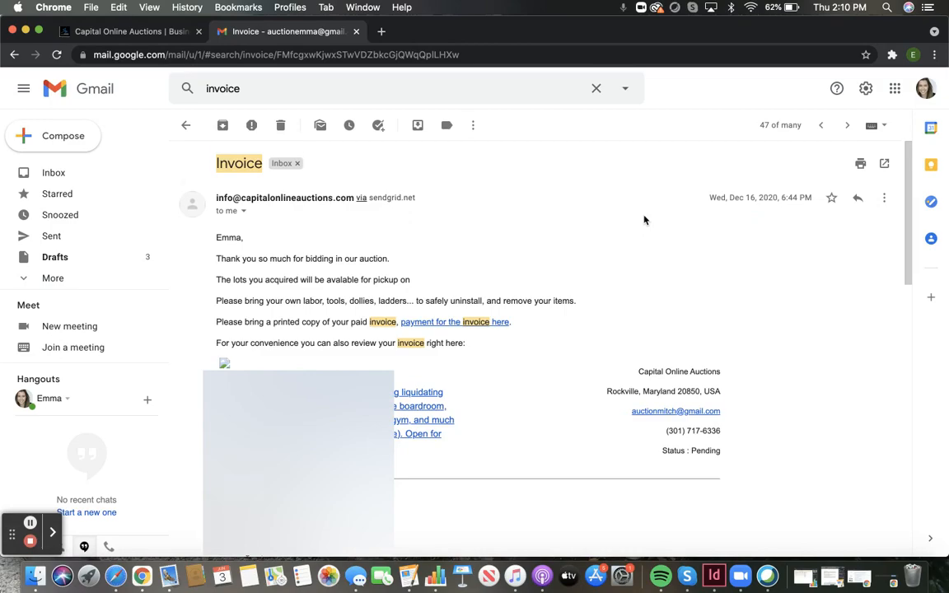
pyautogui.scroll(-3)
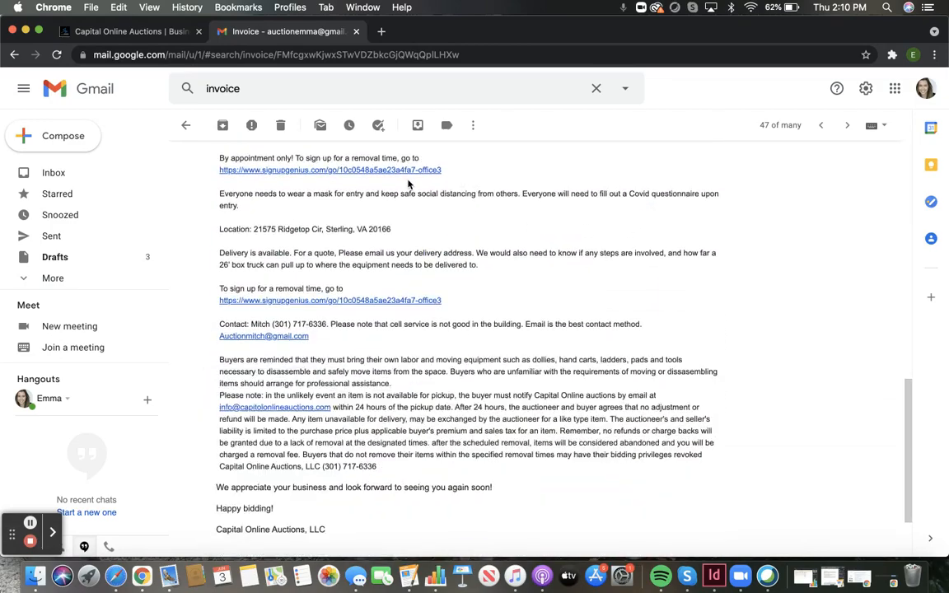